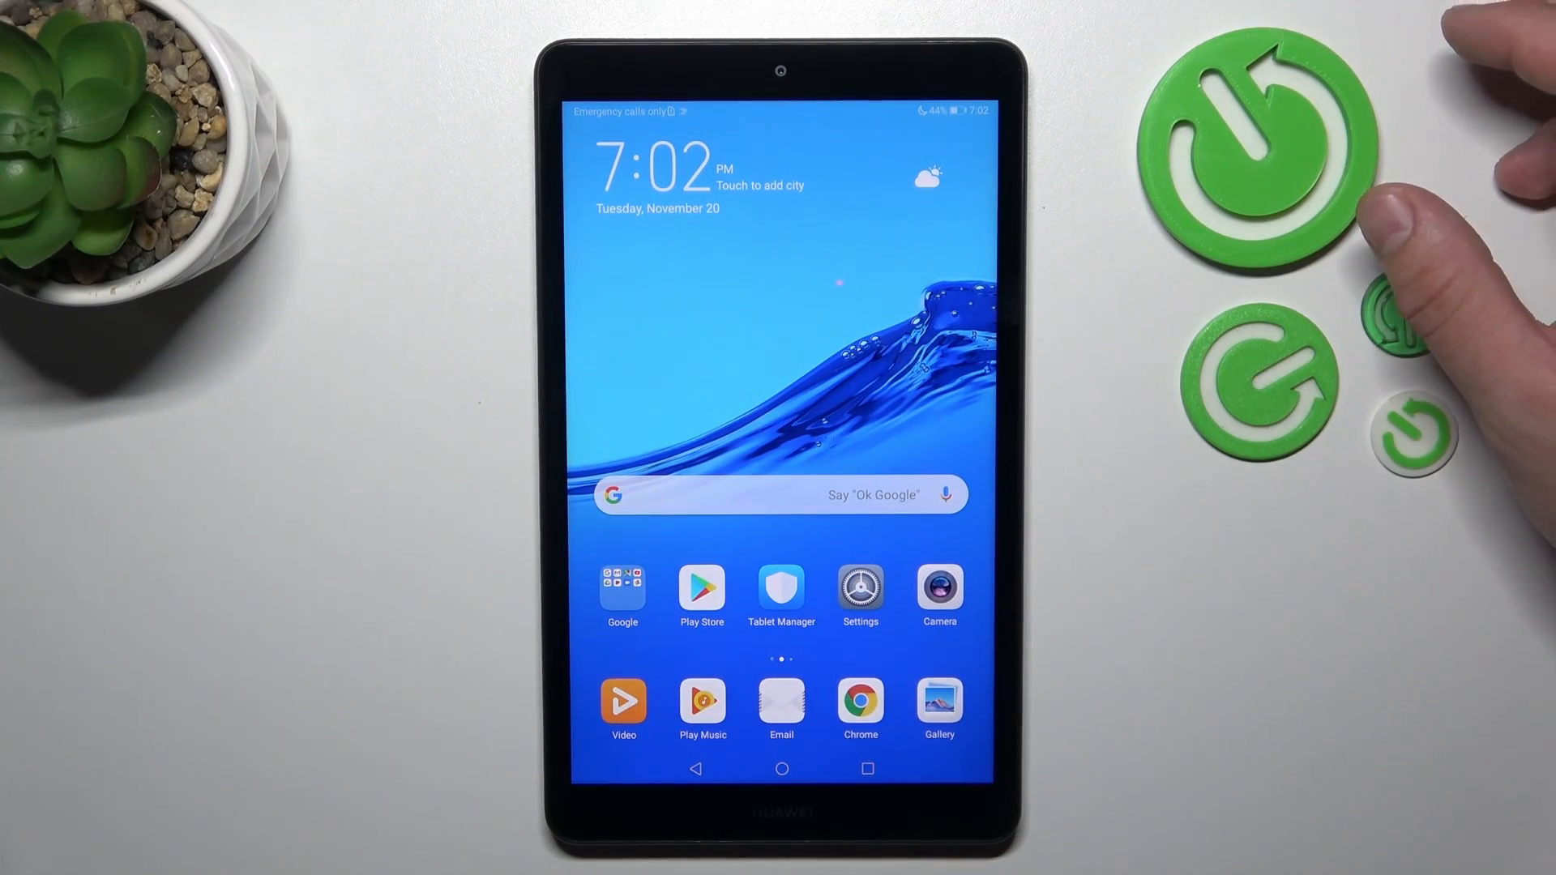
- Open Settings from the home screen and scroll down the settings list
click(860, 585)
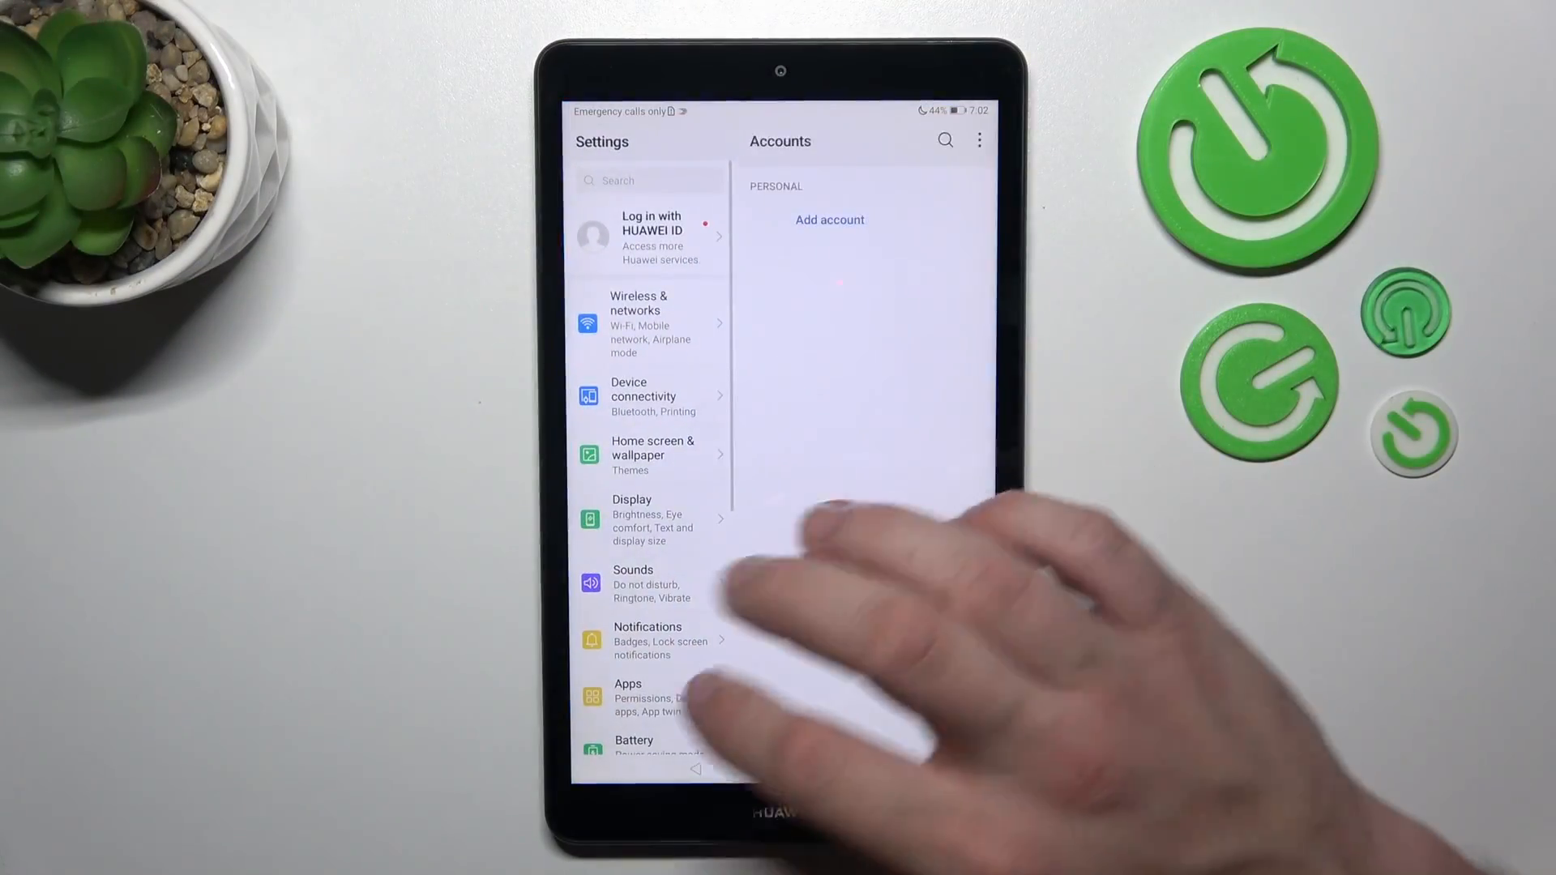
scroll(down, 3)
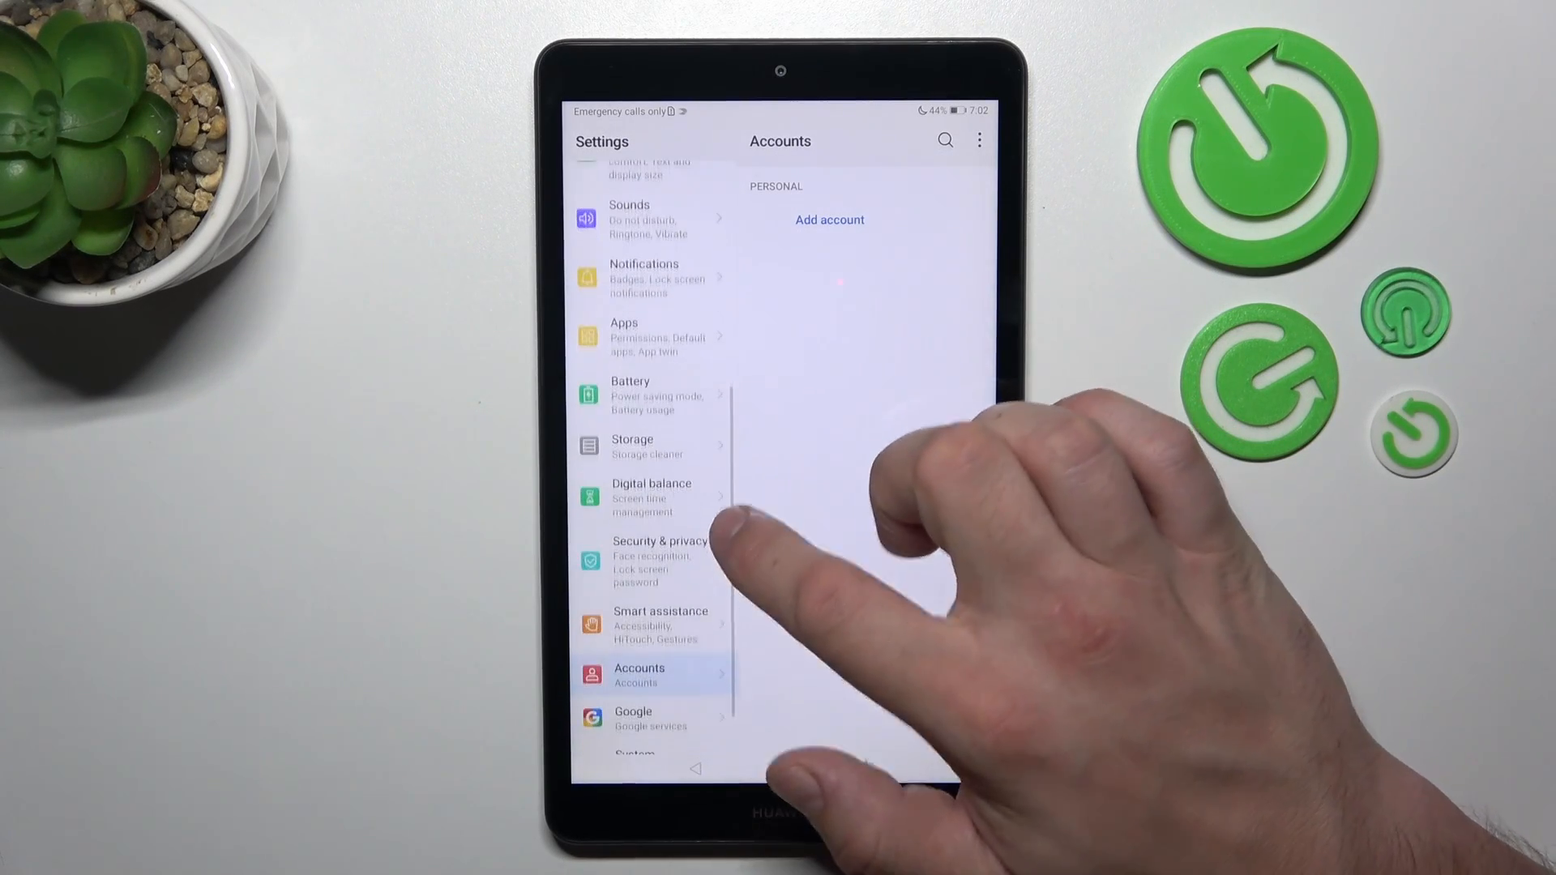
- Go to Security & privacy > Lock screen password and start setting a 6-digit PIN
click(659, 559)
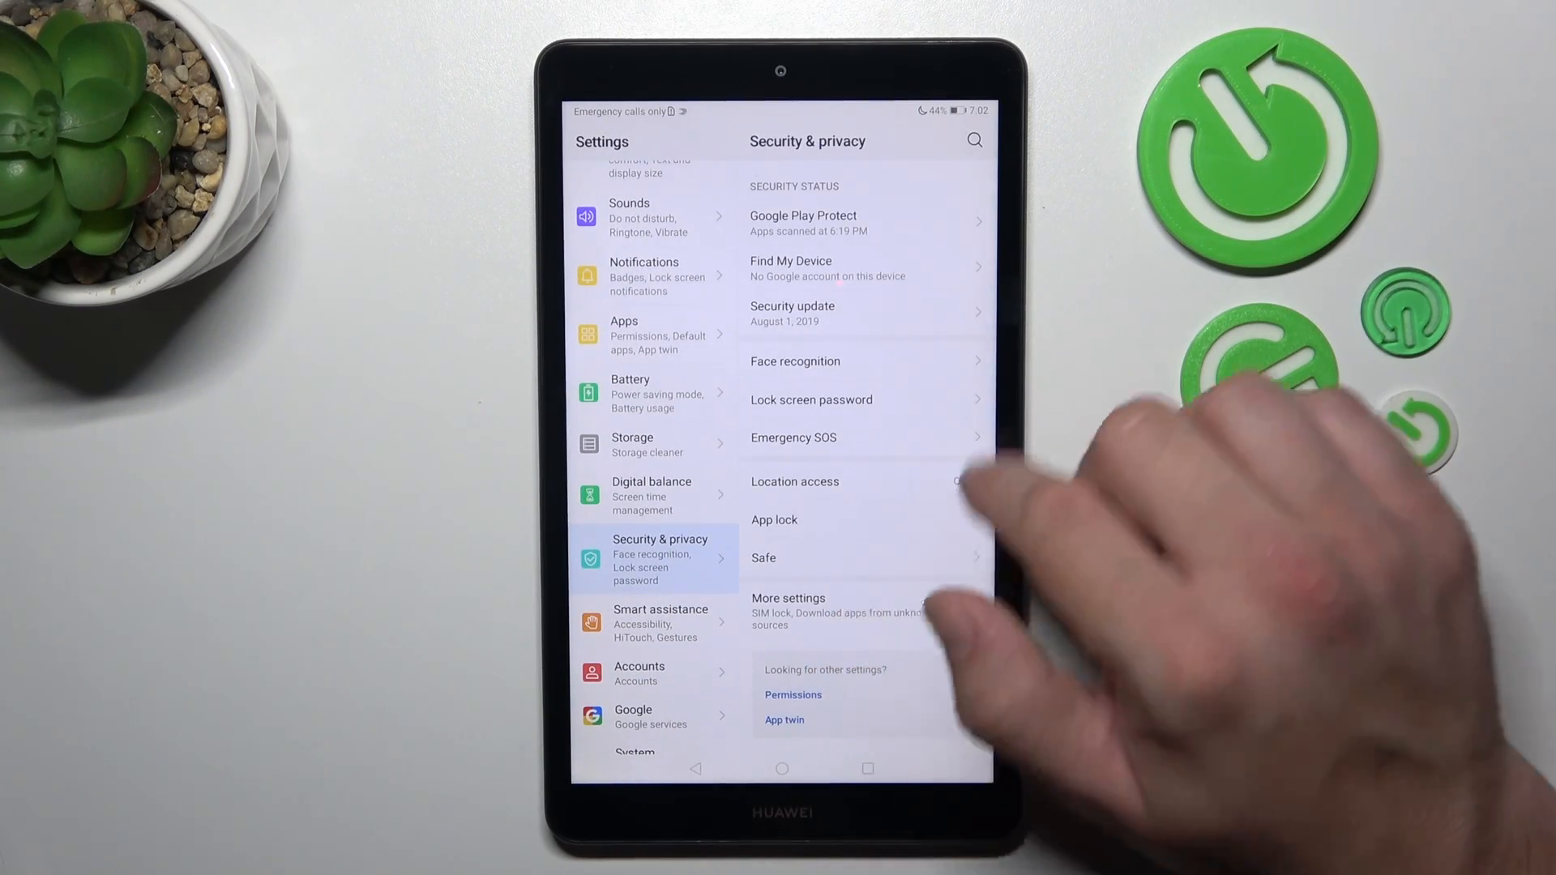
click(812, 399)
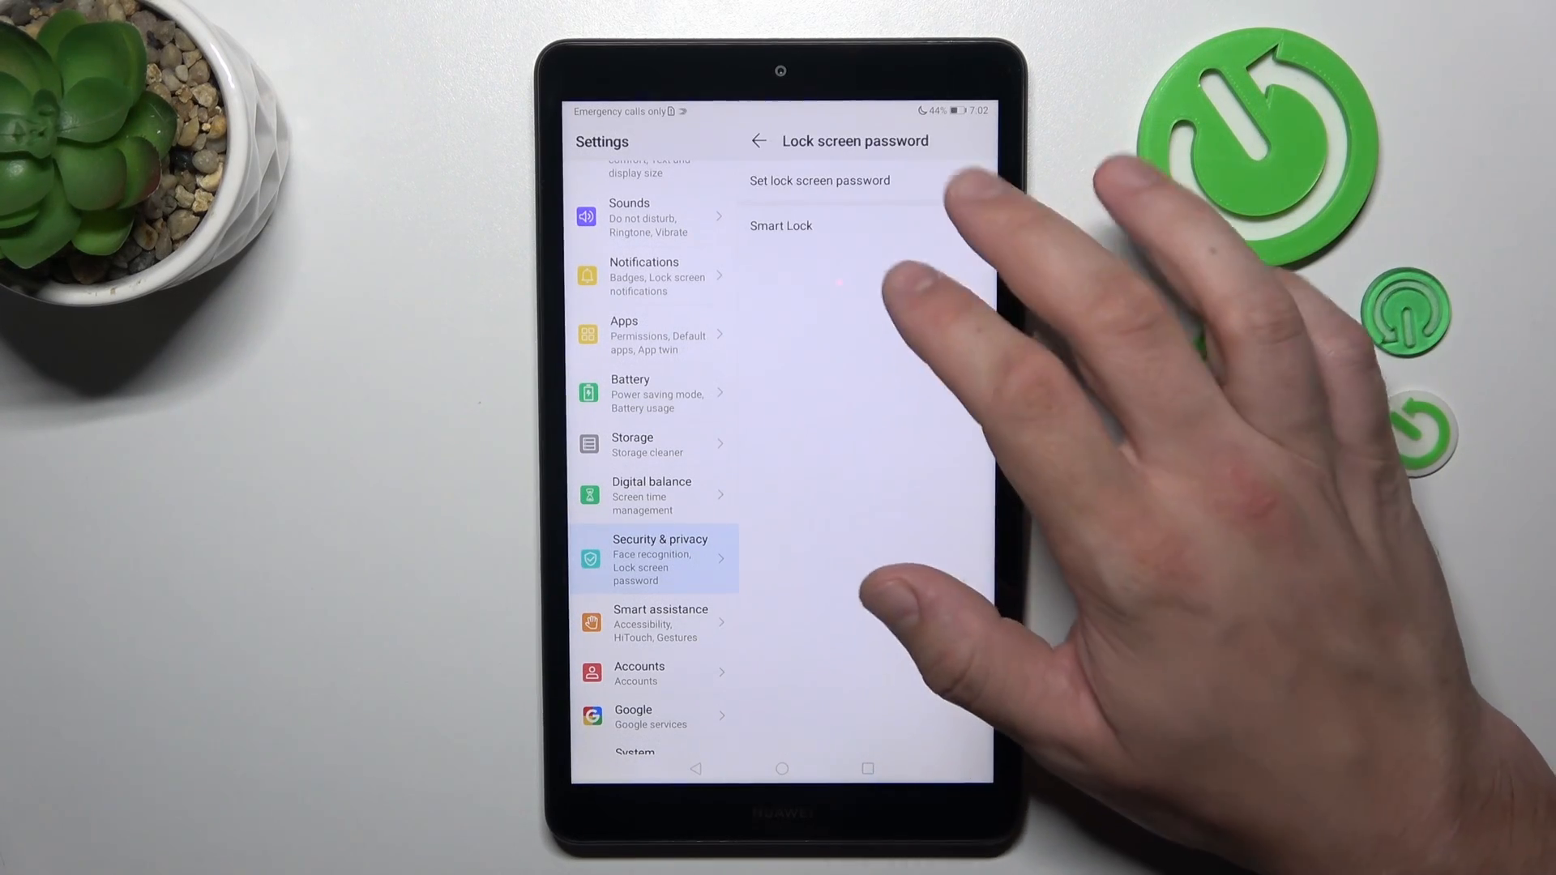
click(819, 179)
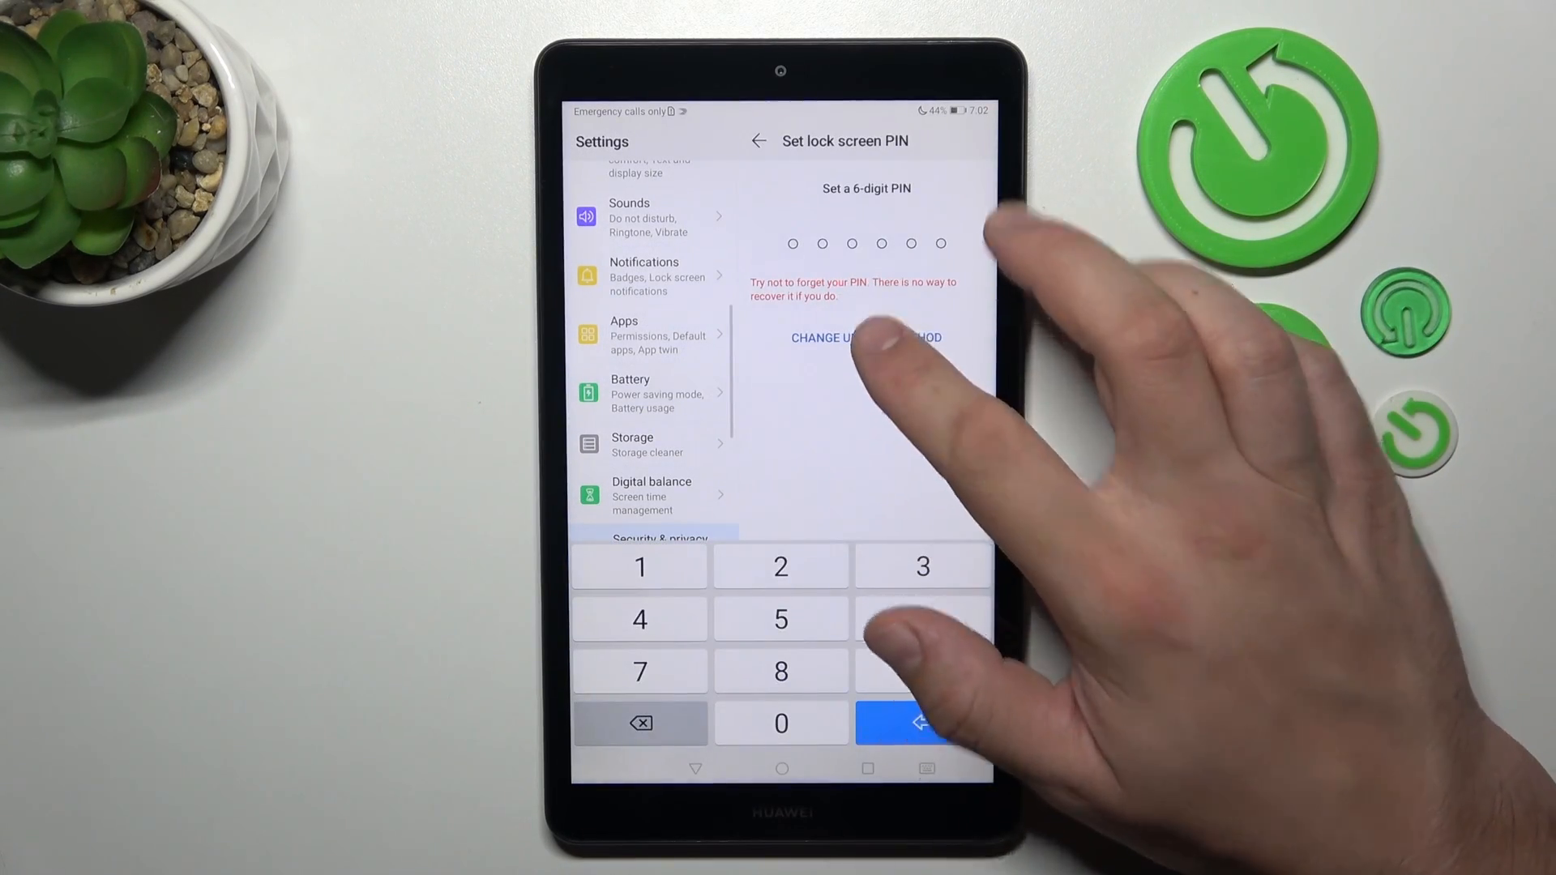
- Switch the unlock method from PIN to Password and set the password
click(867, 338)
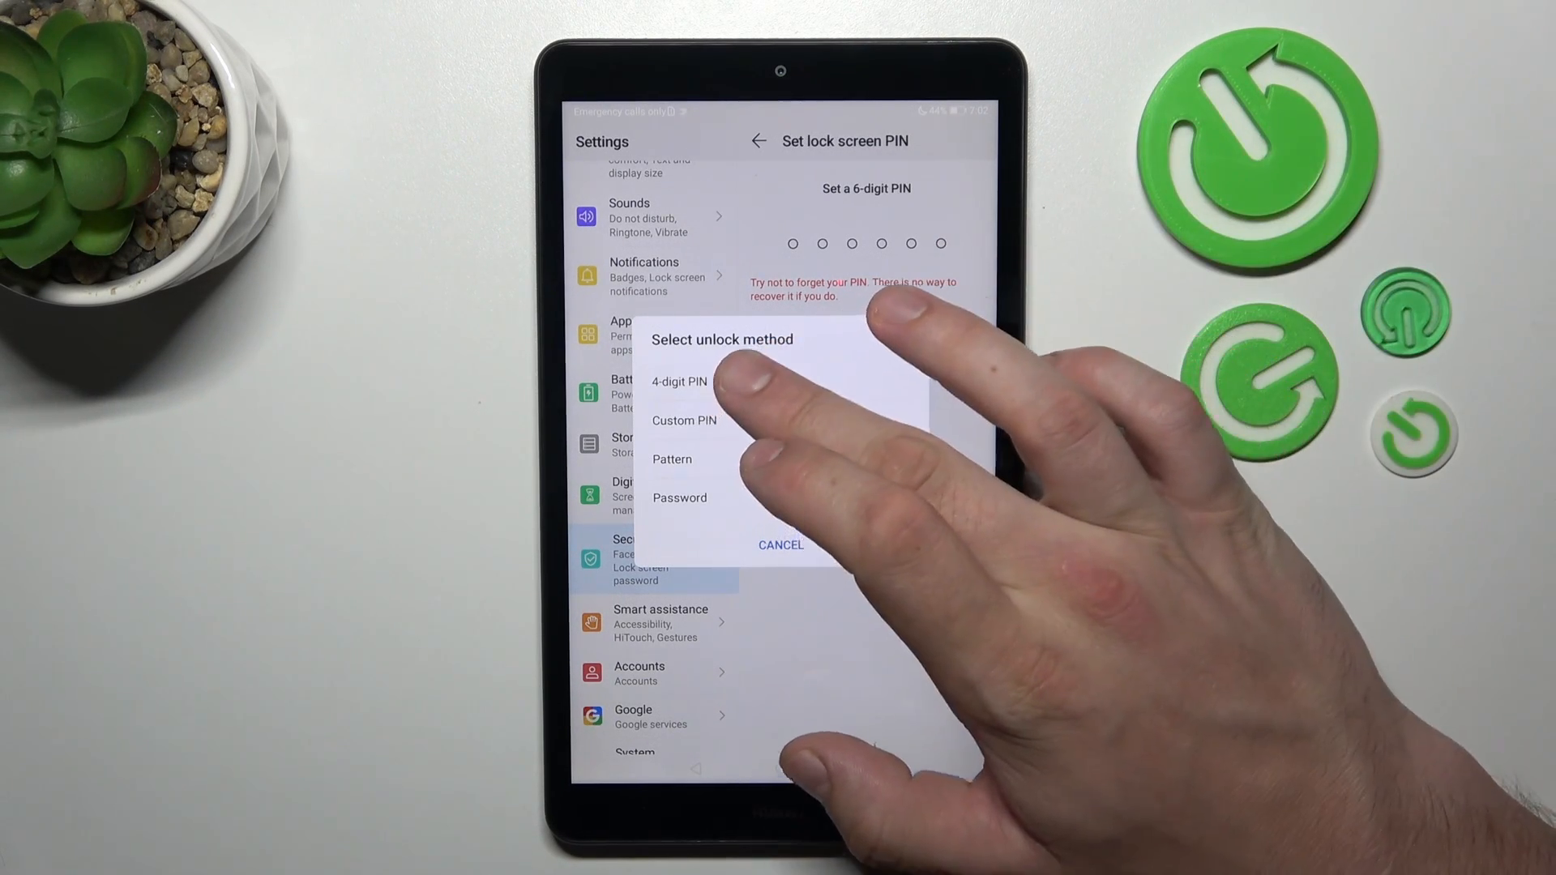
click(679, 382)
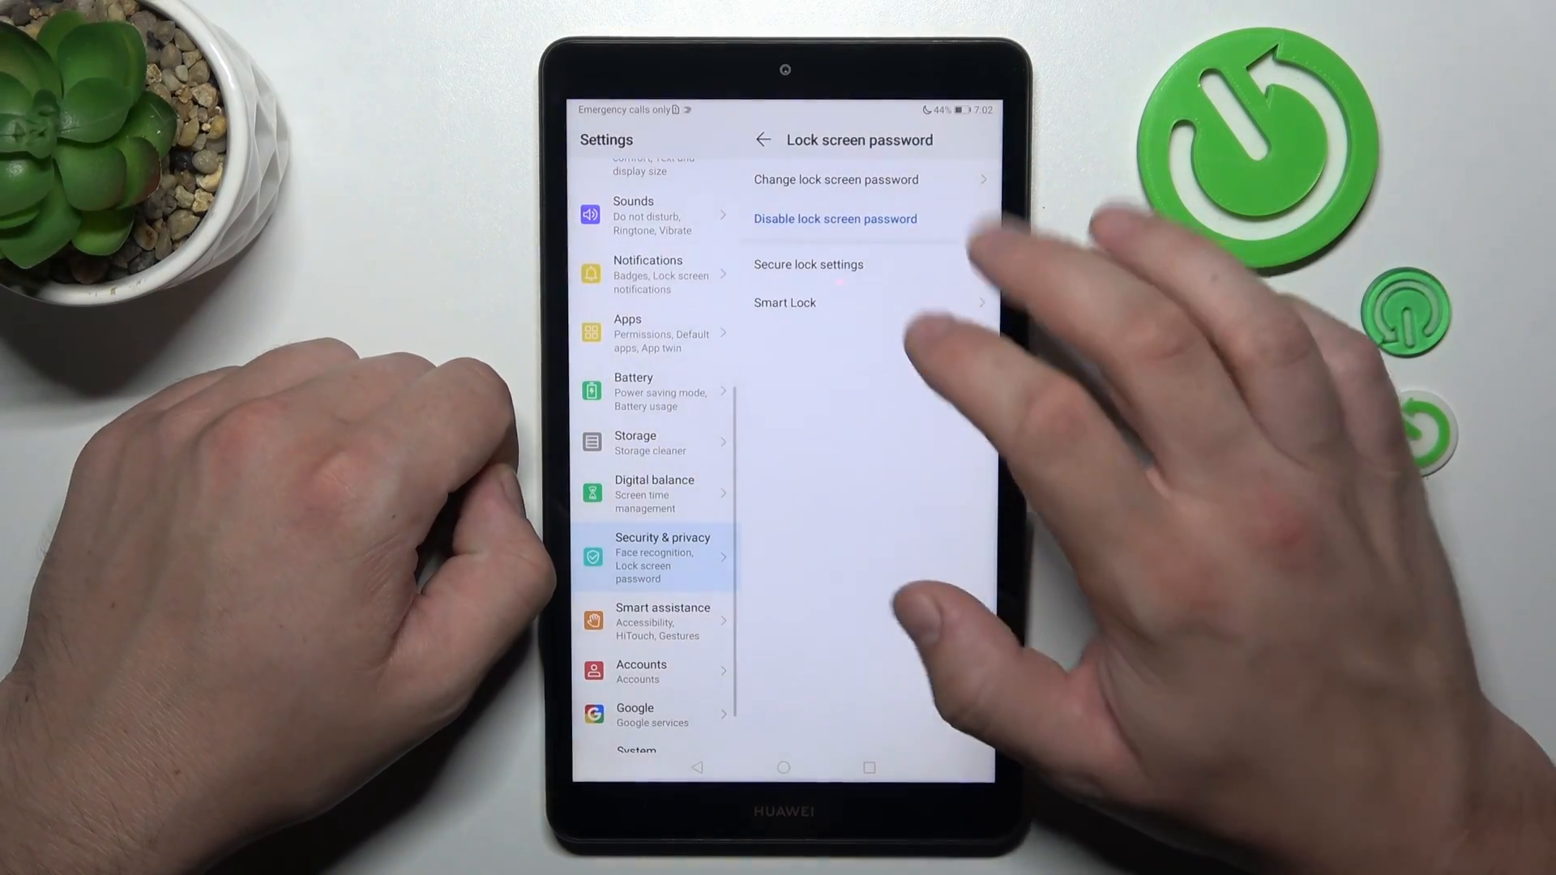
- Verify the current password, then choose Pattern as the new unlock method
click(834, 219)
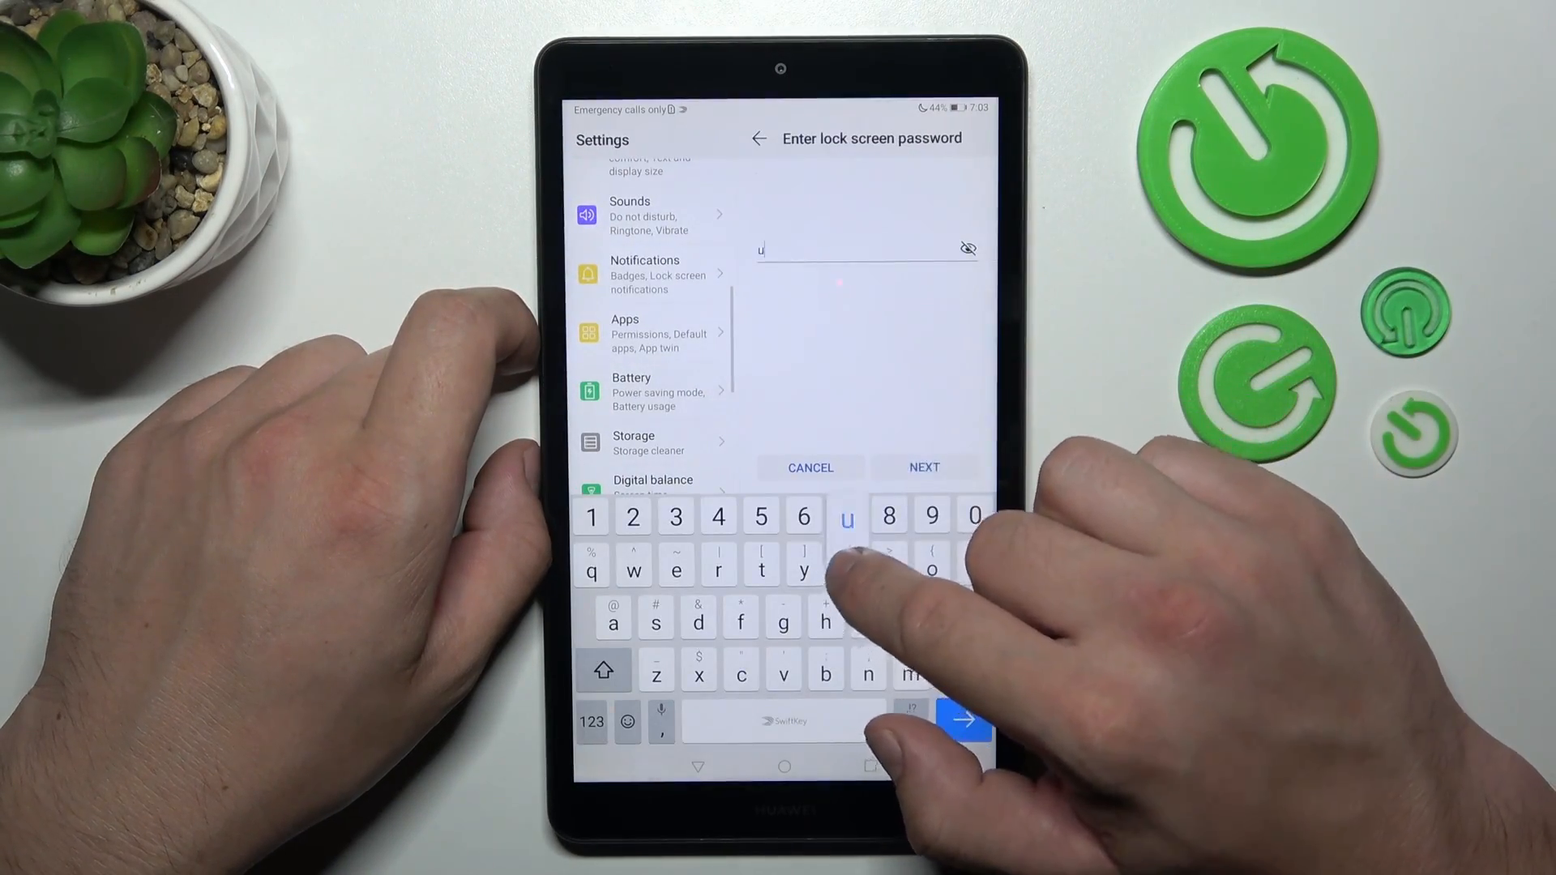
click(923, 467)
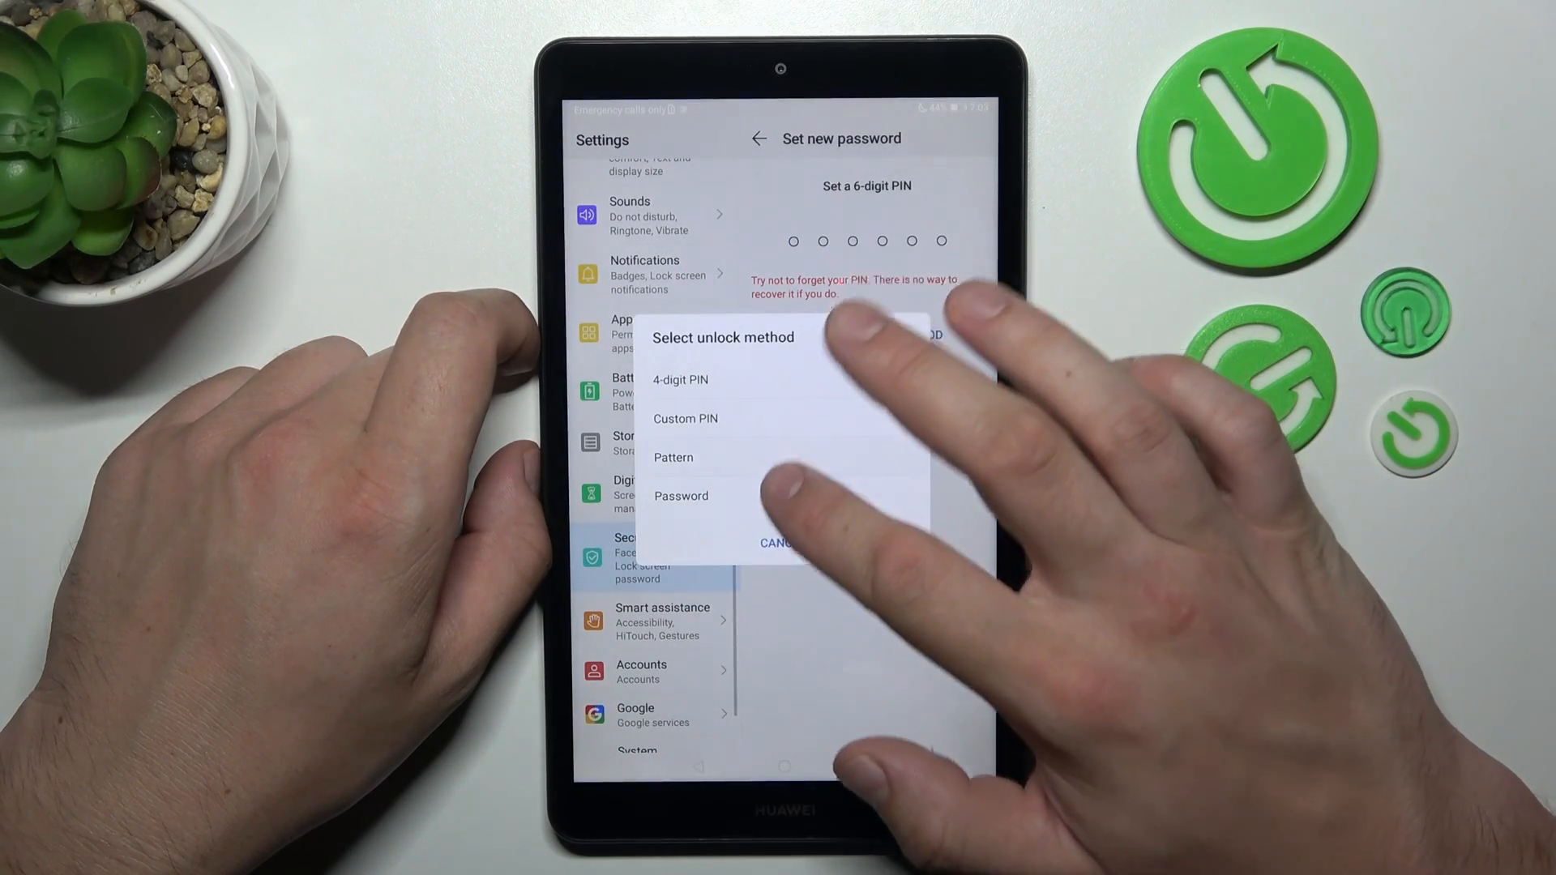
click(674, 457)
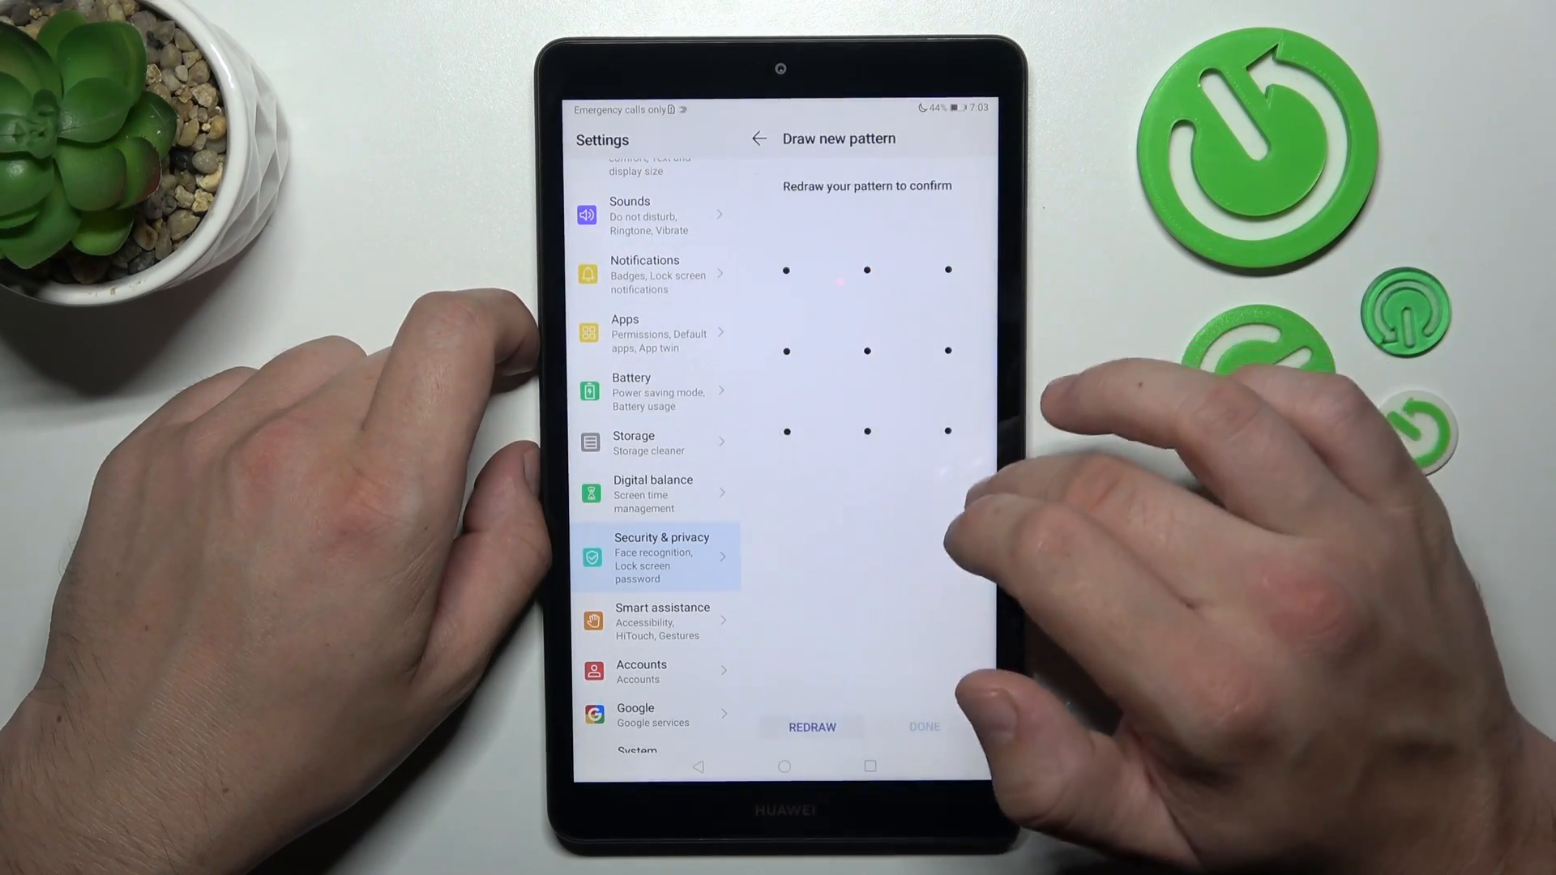